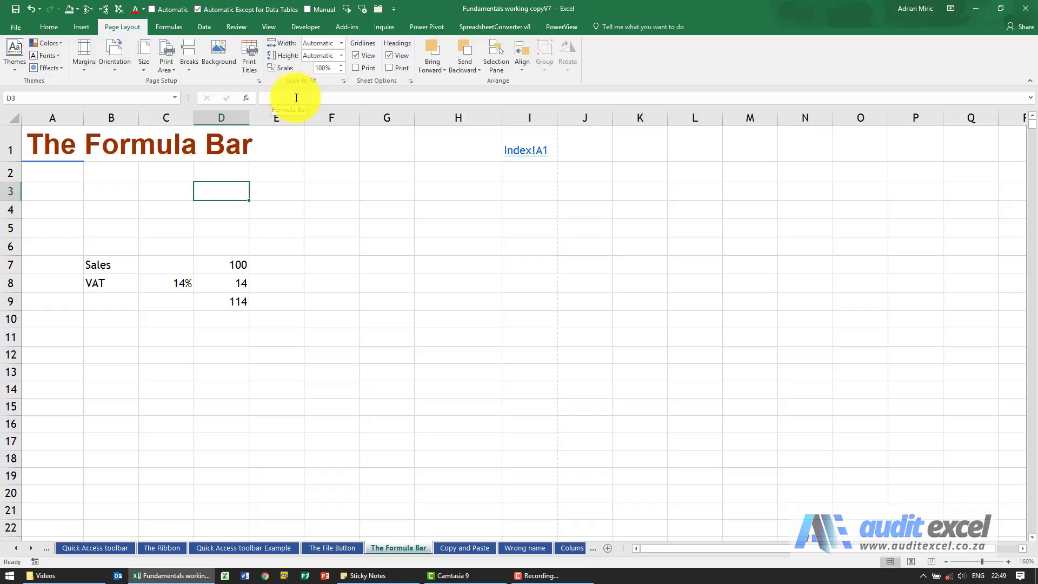
mouse_move(277, 118)
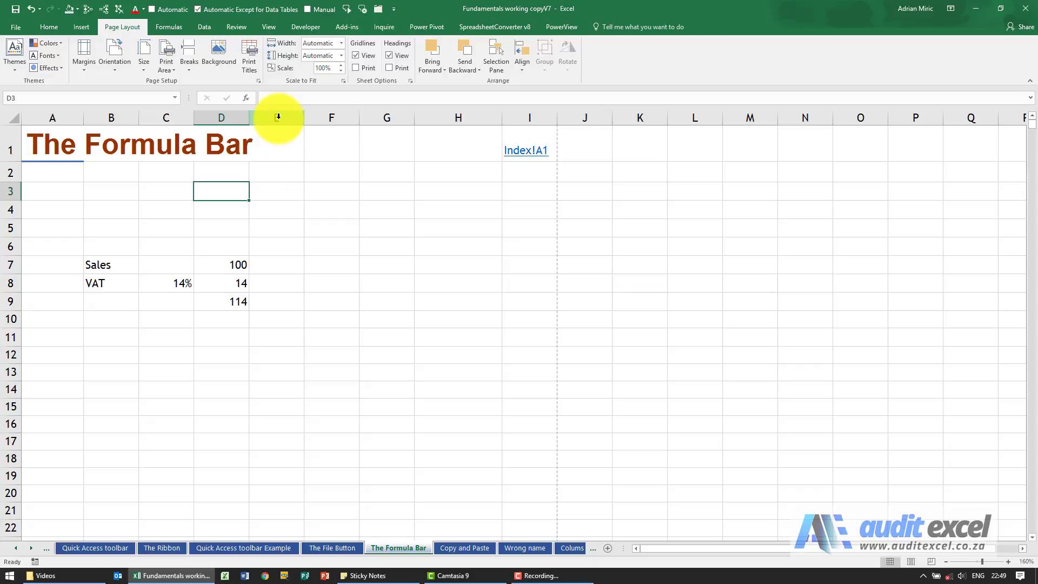
mouse_move(197, 188)
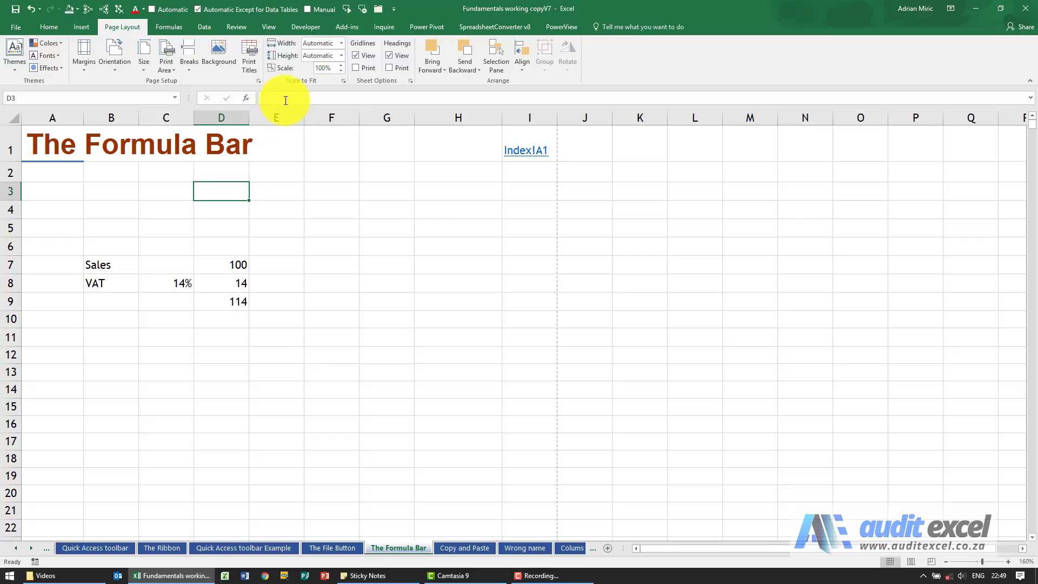
Step: Inspect the Sales and VAT labels and the formulas behind the 100, VAT and 114 amounts
click(103, 265)
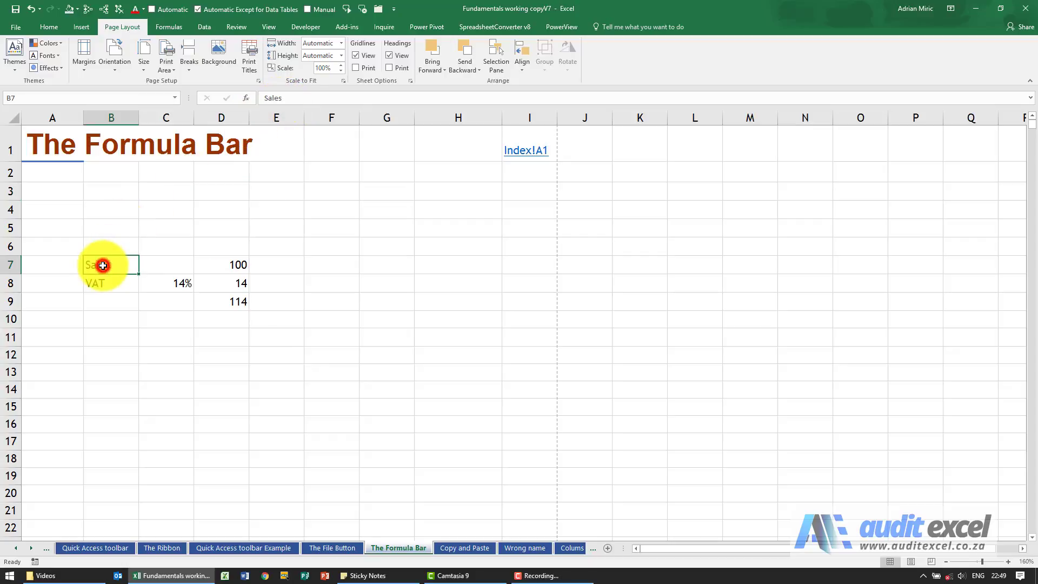
mouse_move(282, 153)
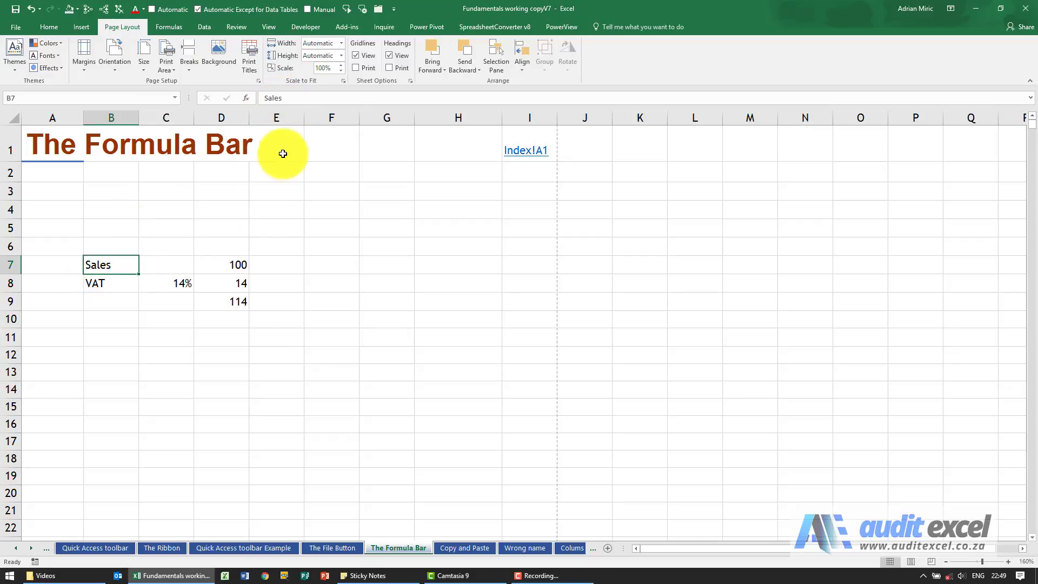
mouse_move(271, 127)
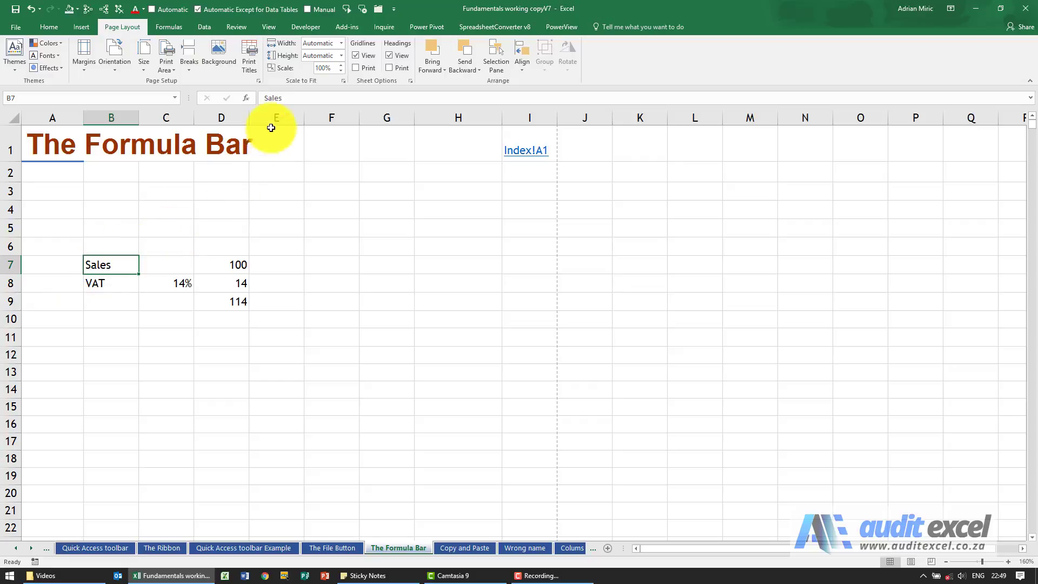
mouse_move(124, 285)
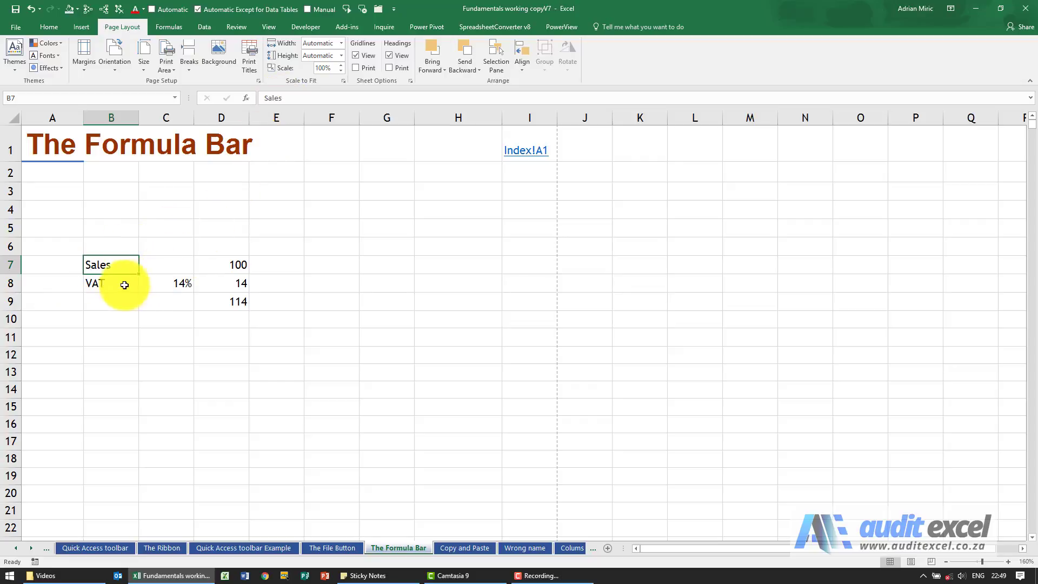
click(110, 283)
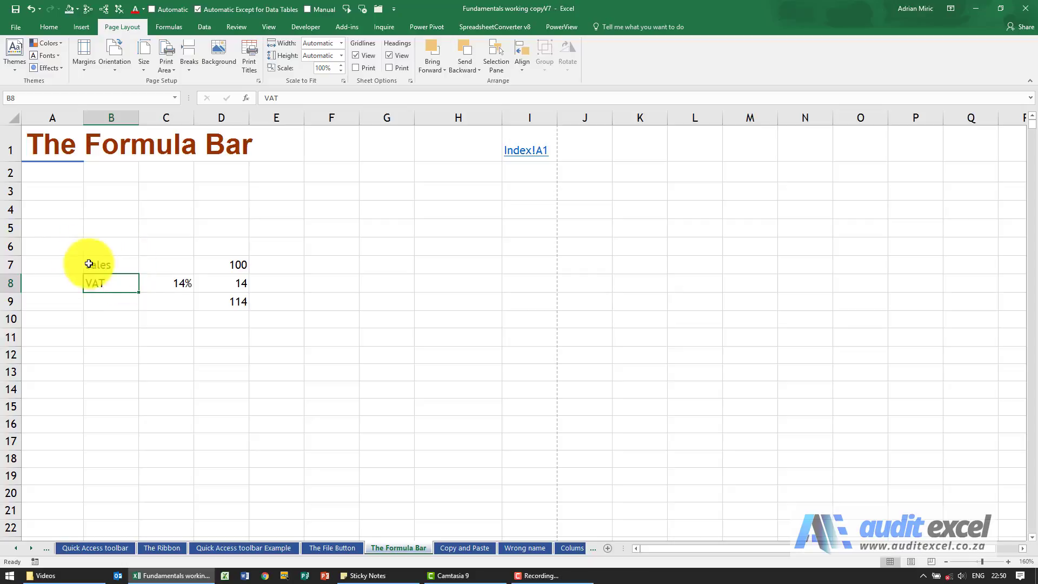
mouse_move(278, 98)
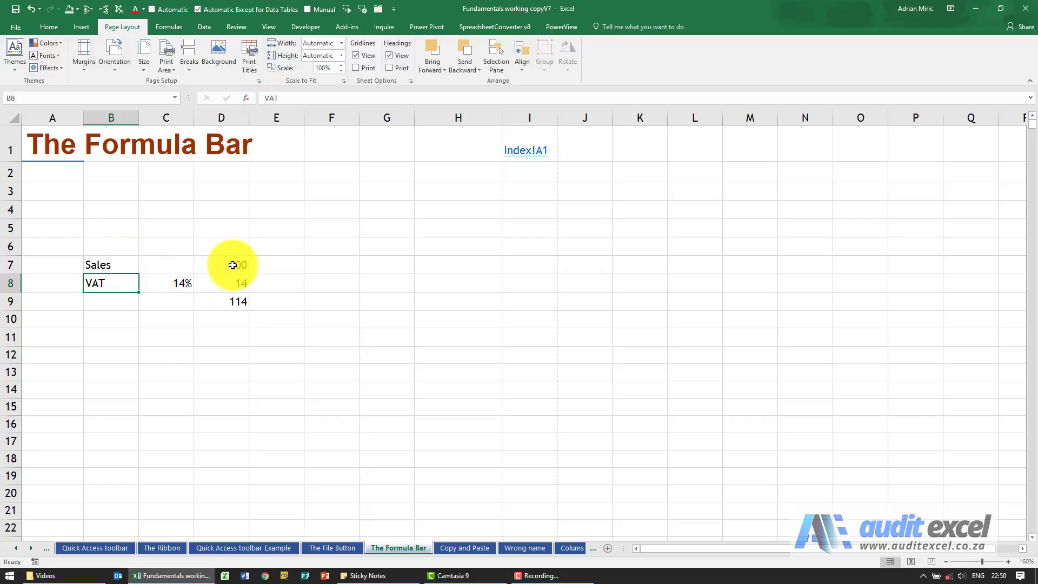
click(221, 265)
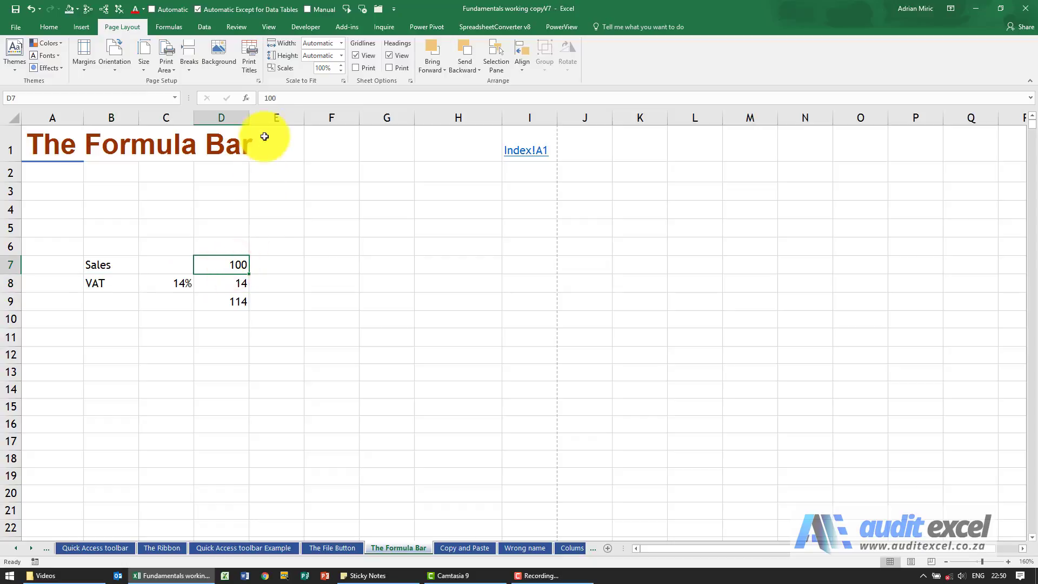
mouse_move(275, 103)
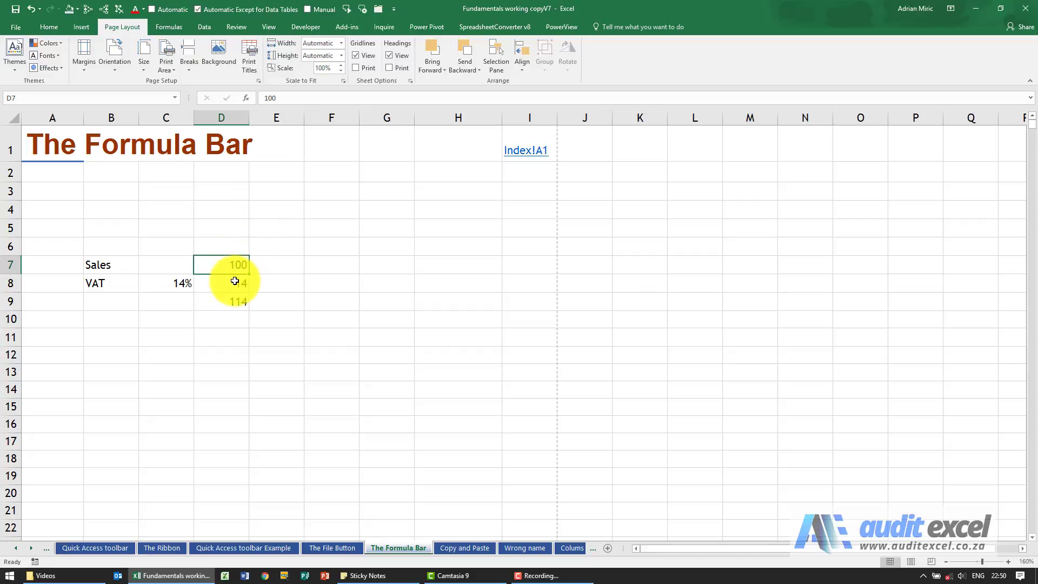
click(221, 284)
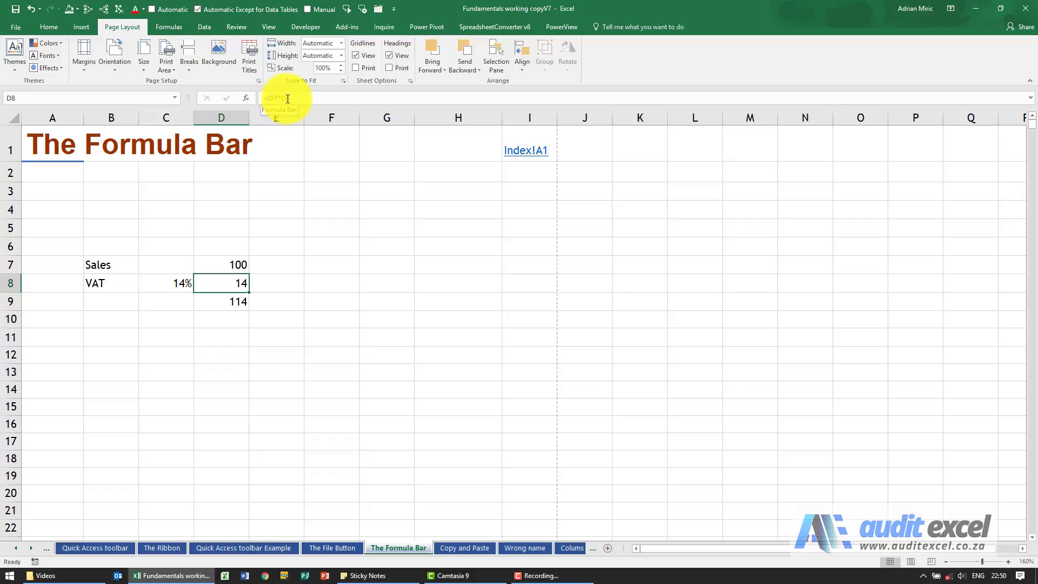
mouse_move(231, 252)
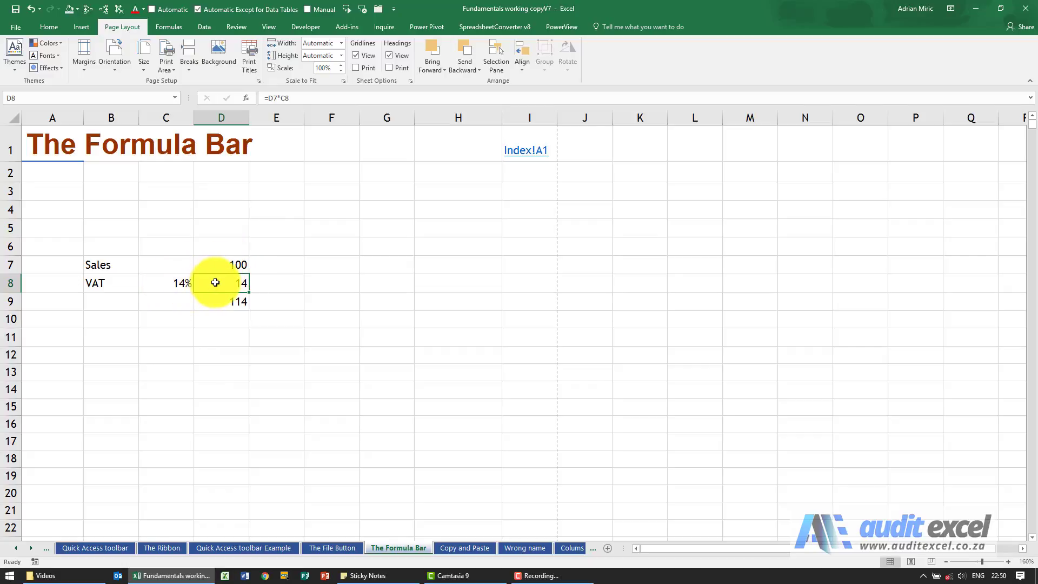
click(222, 301)
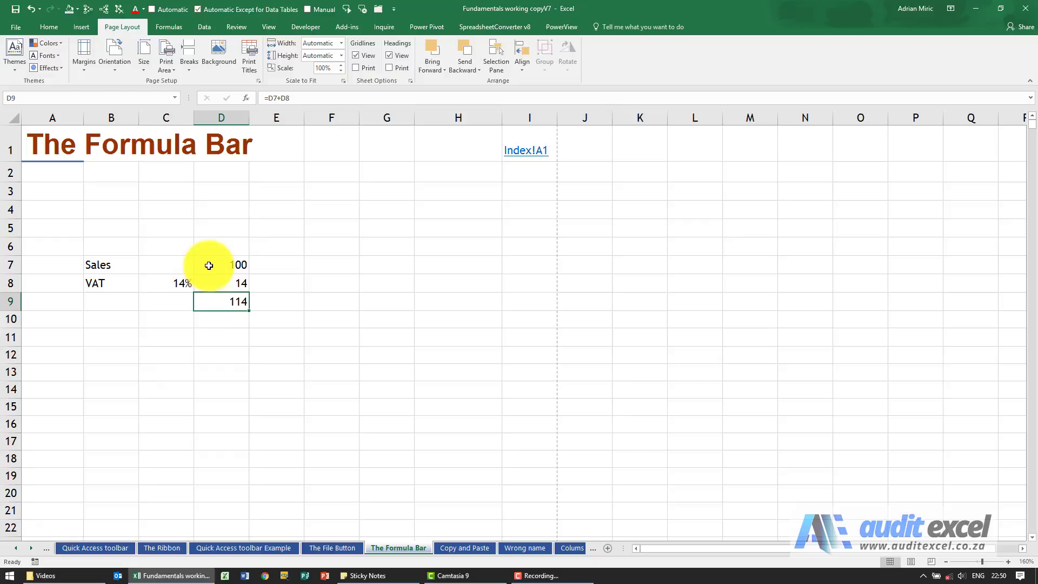
mouse_move(258, 141)
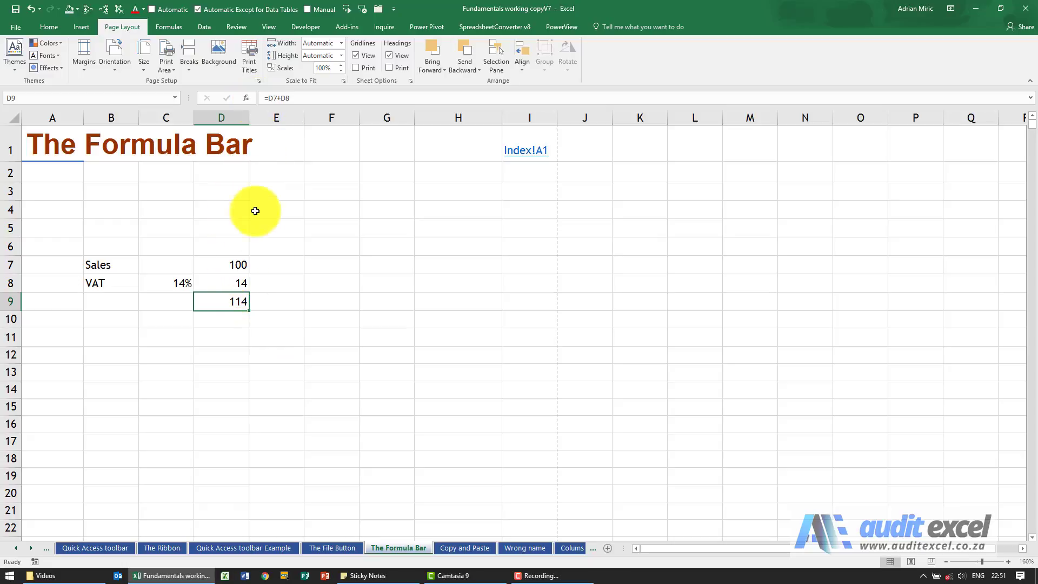
Step: Select the sales, VAT and total amounts in D7:D9 and bring up their context menu
click(221, 265)
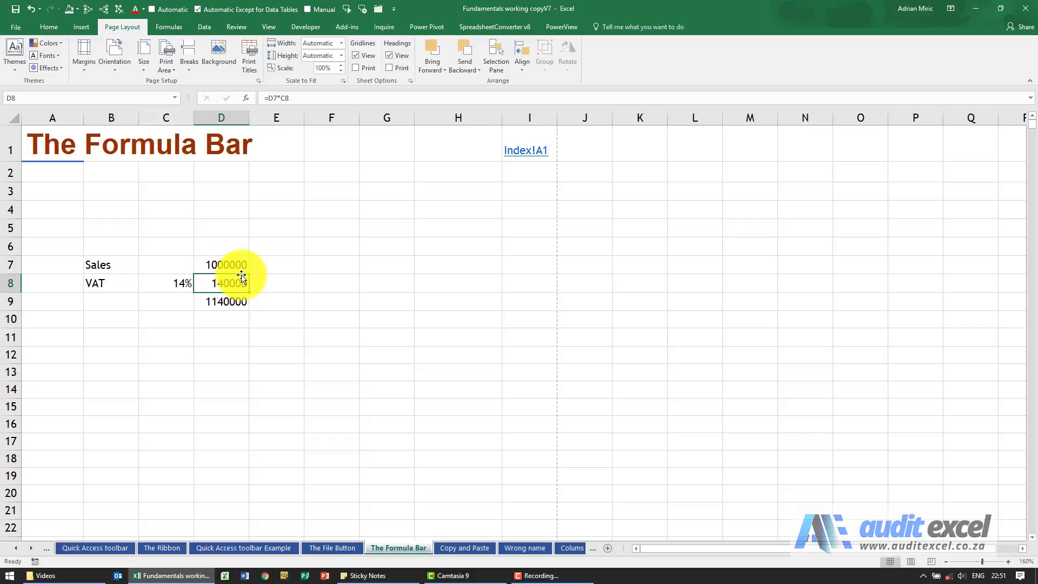
click(221, 265)
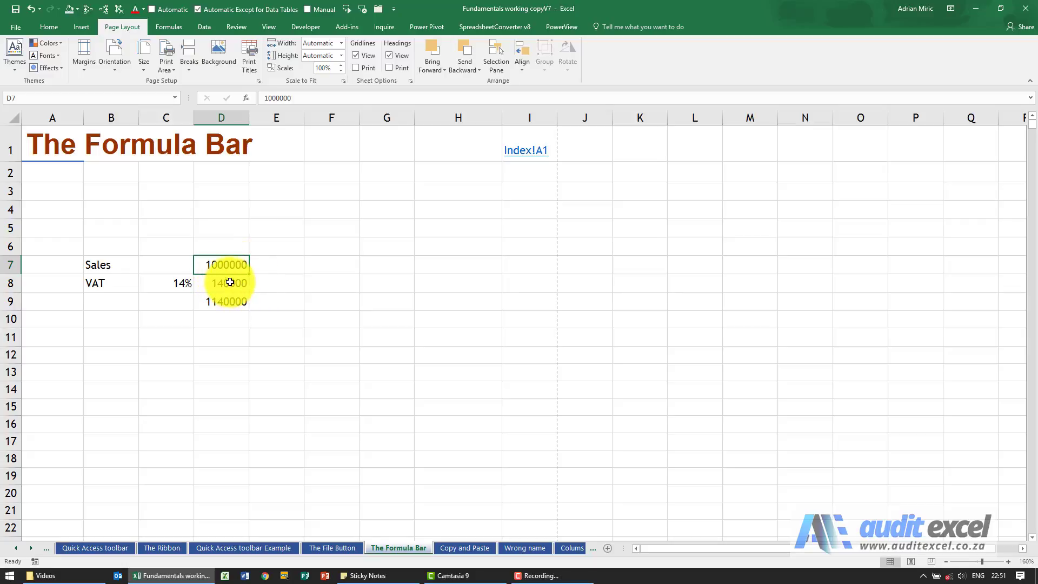
drag(220, 264, 229, 283)
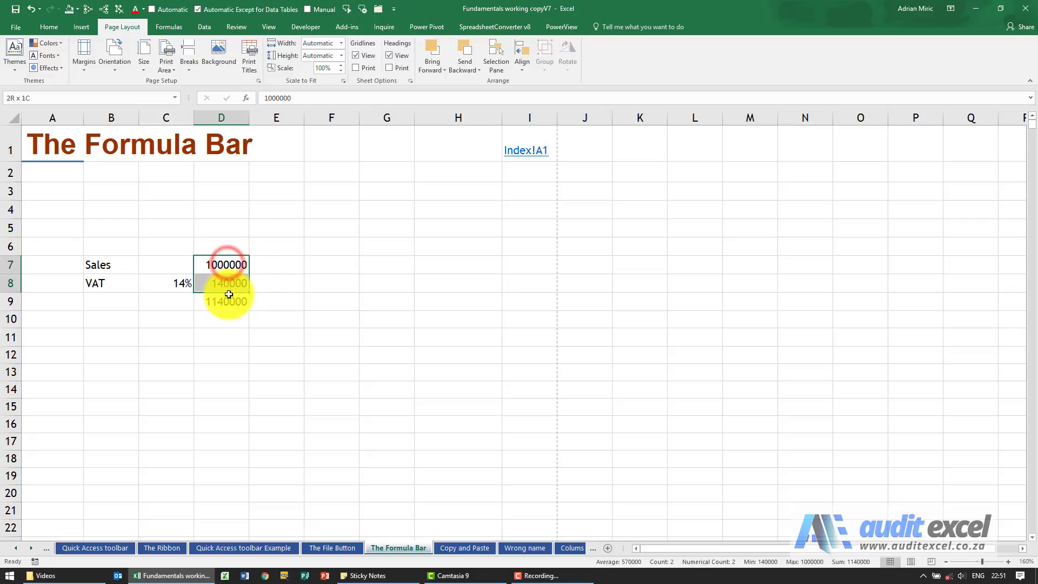
right_click(227, 299)
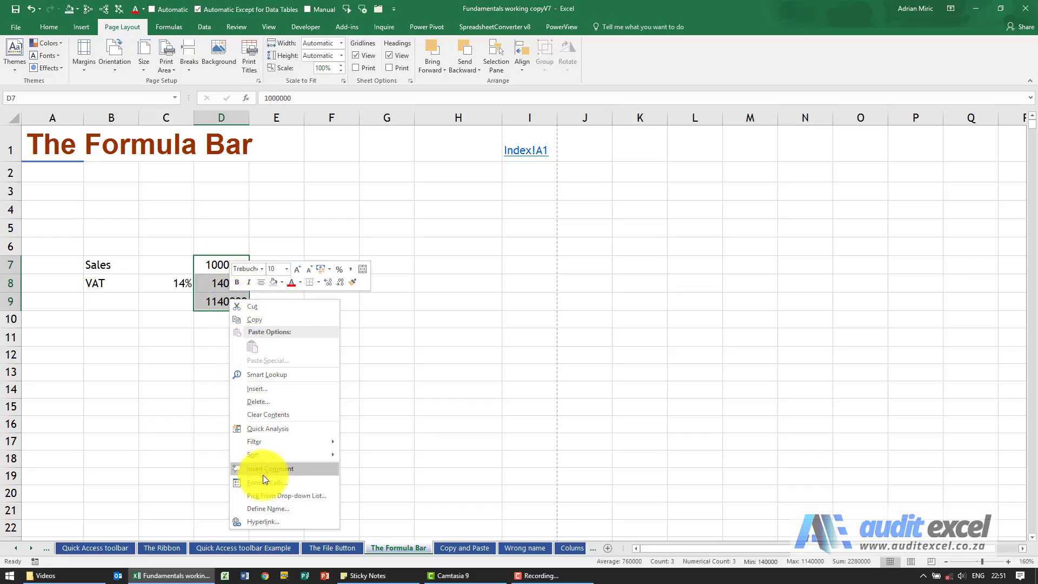
Step: Format D7:D9 as Number with a 1000 separator and 0 decimal places
click(265, 481)
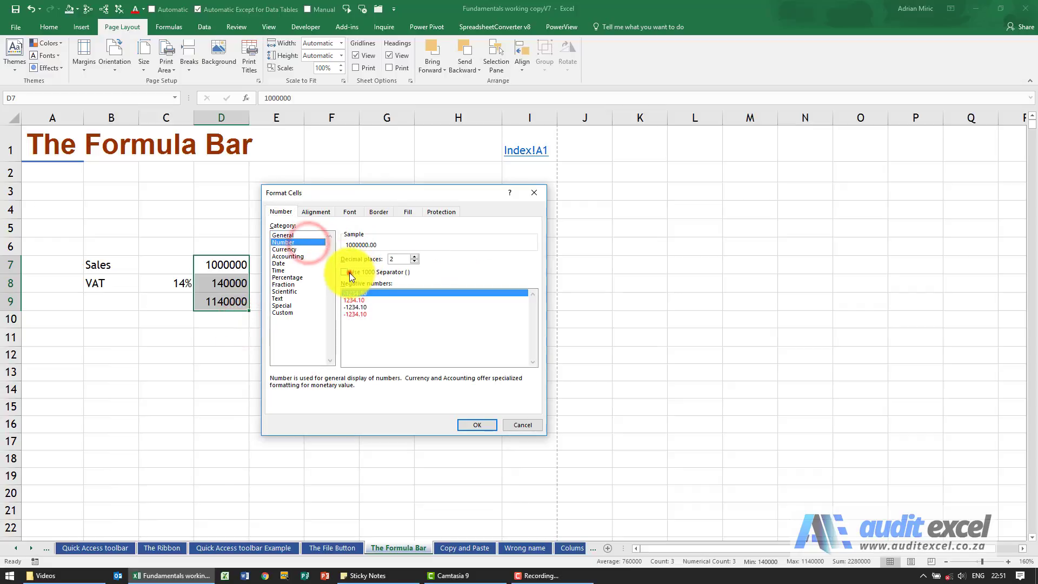
click(344, 272)
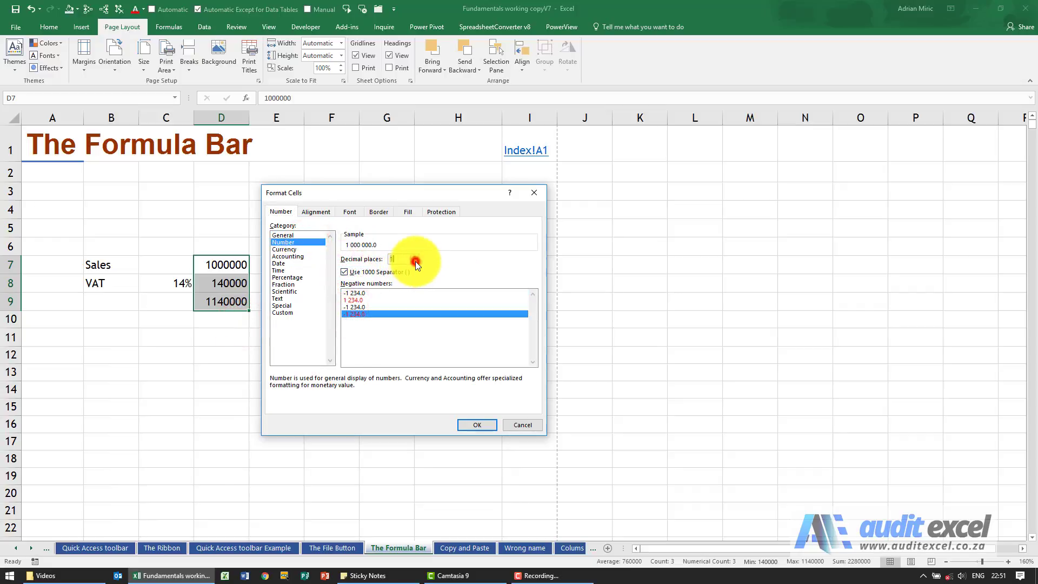
click(476, 425)
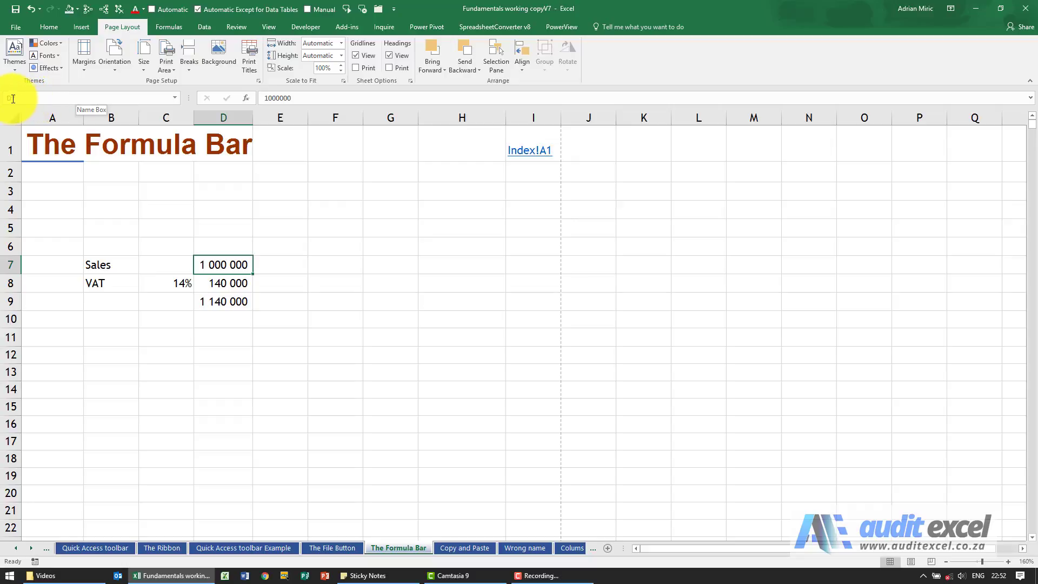
click(224, 265)
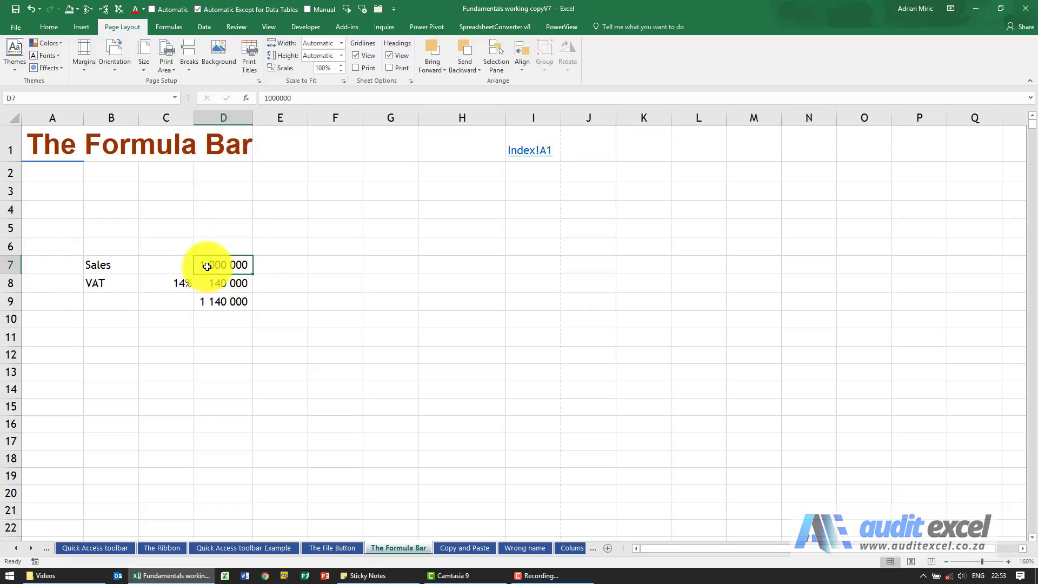
click(98, 264)
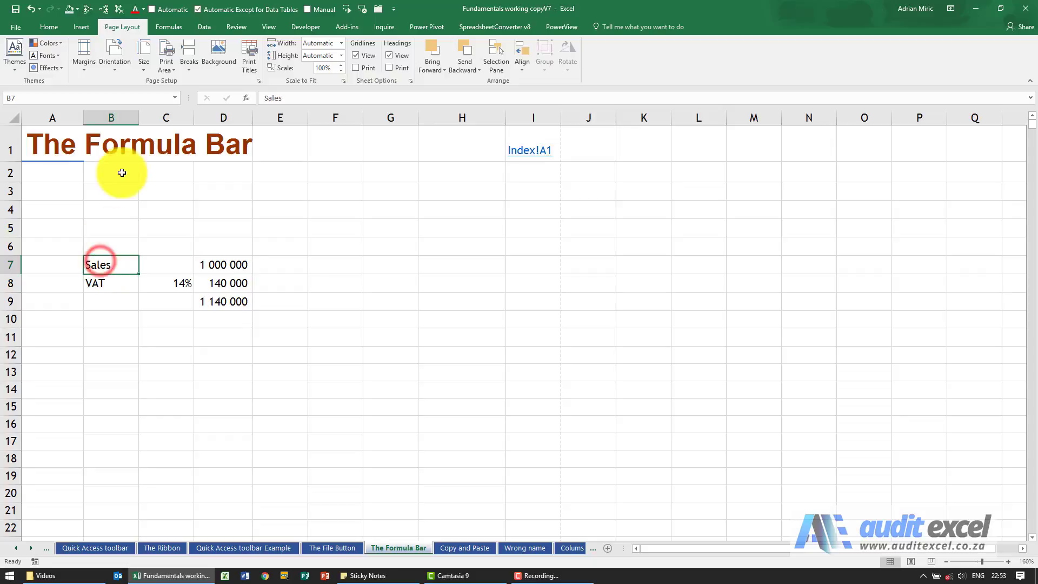
mouse_move(167, 165)
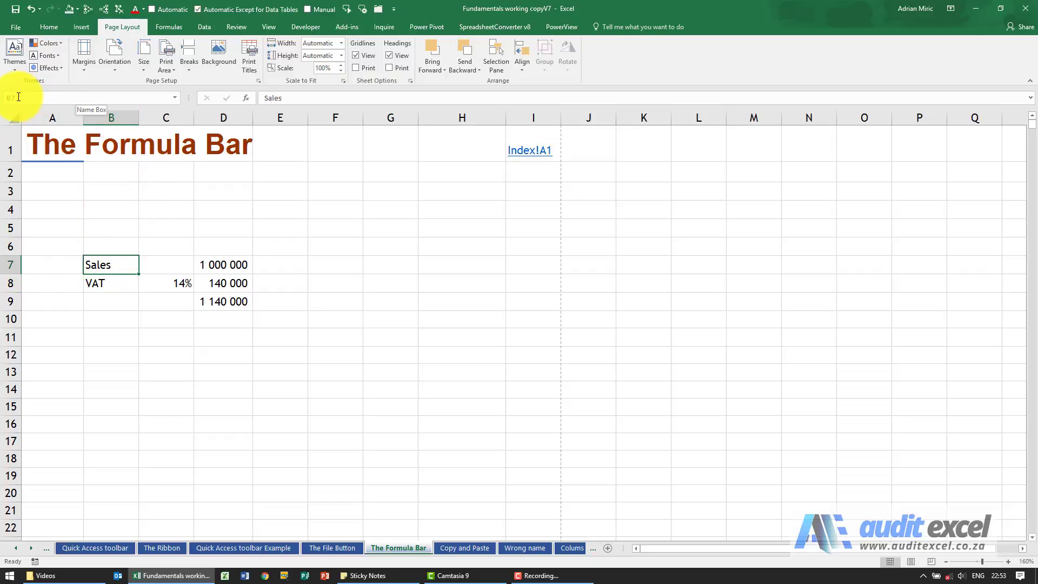
mouse_move(84, 116)
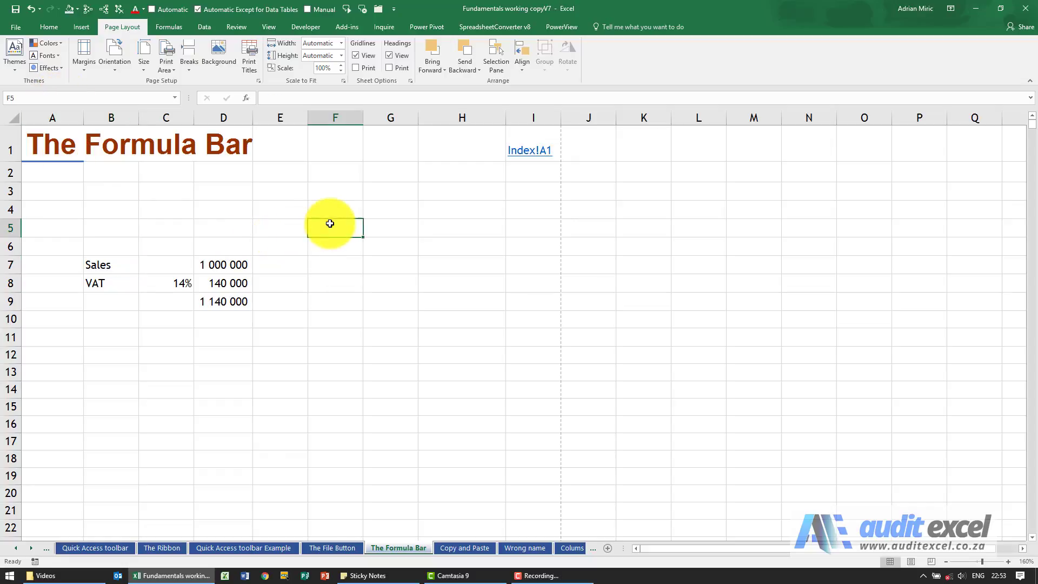
drag(330, 223, 387, 289)
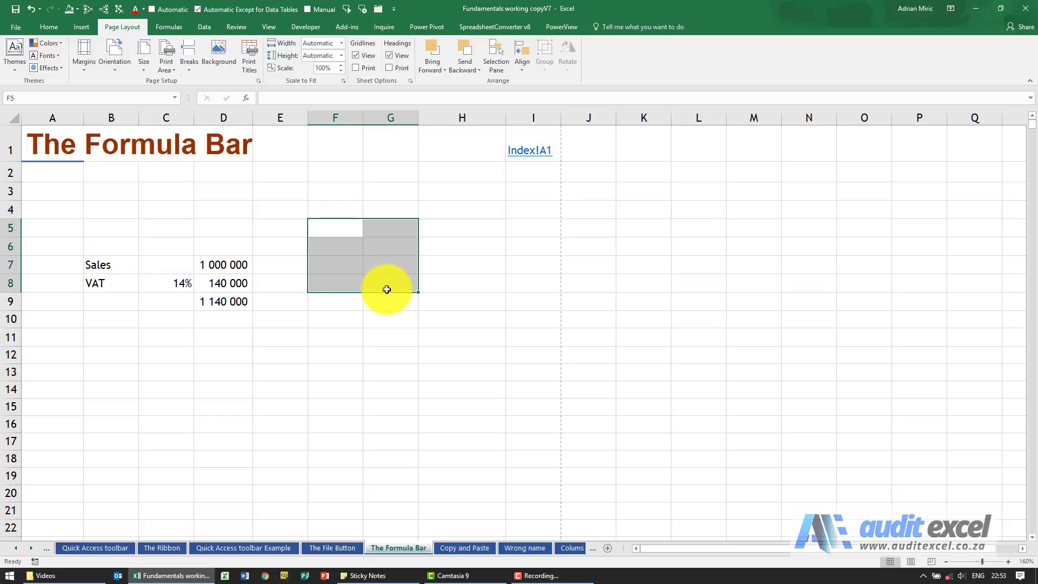
mouse_move(199, 240)
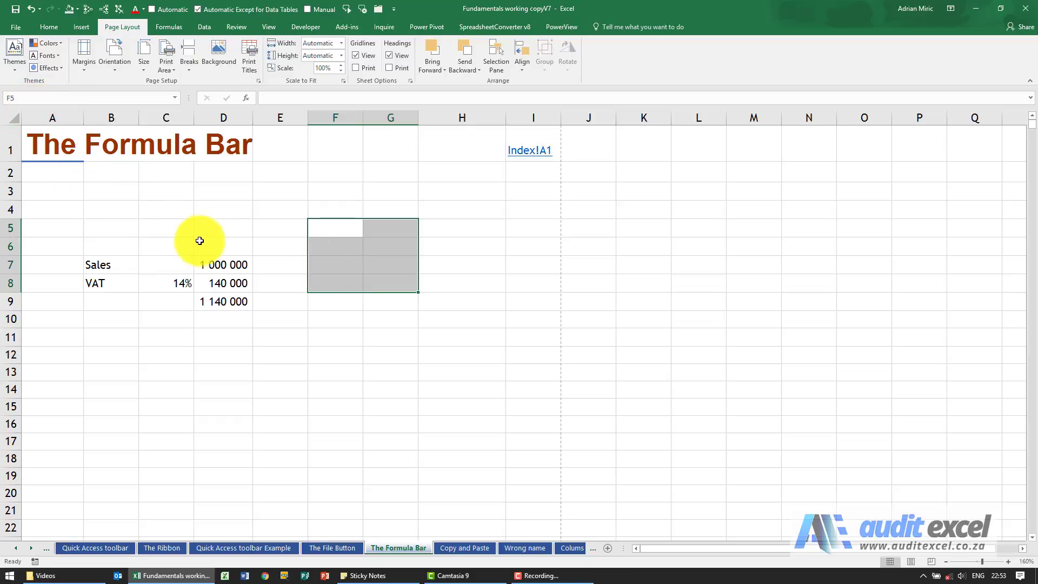
click(223, 245)
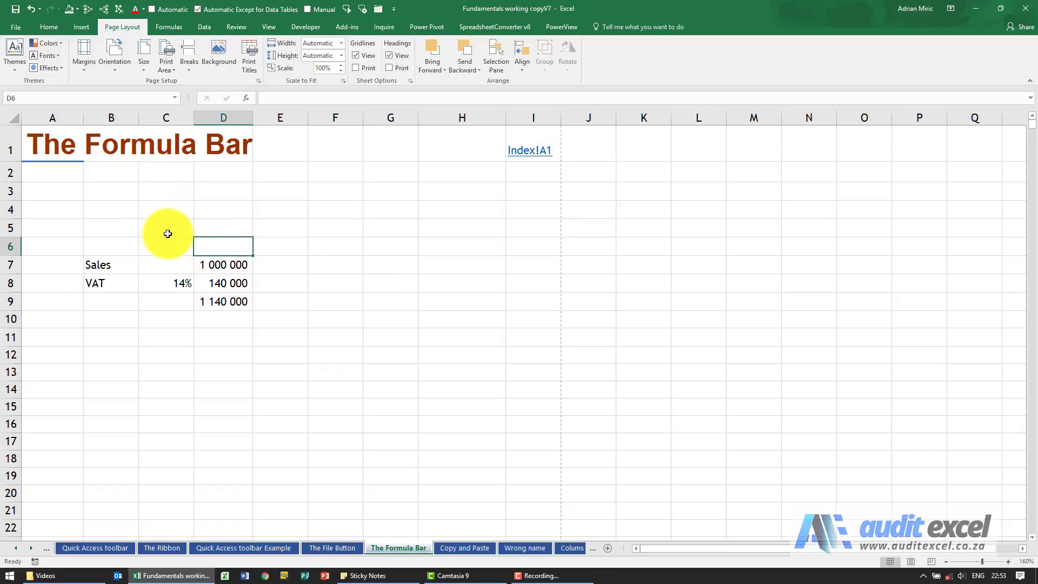
click(166, 227)
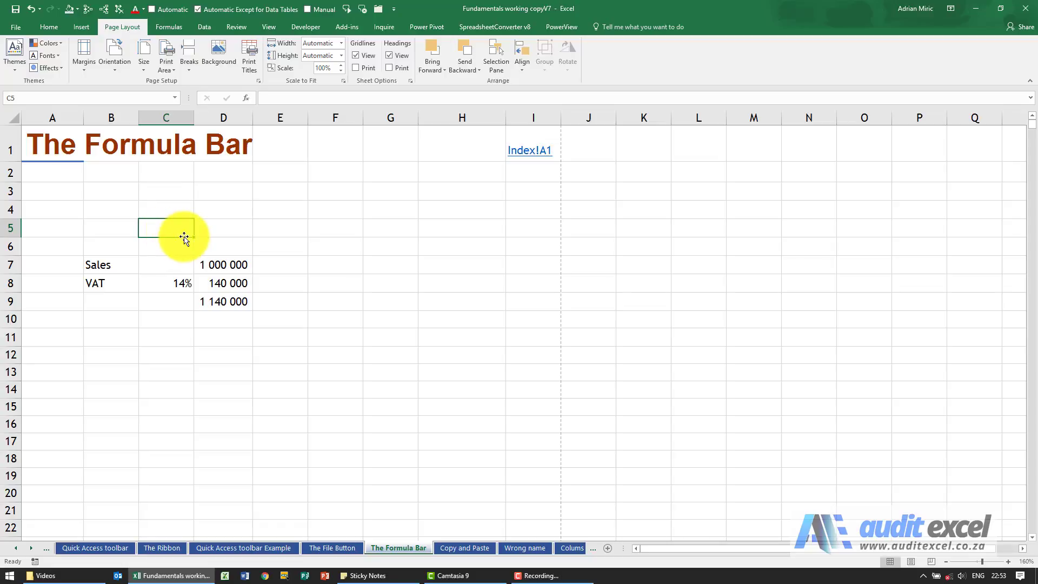
mouse_move(216, 394)
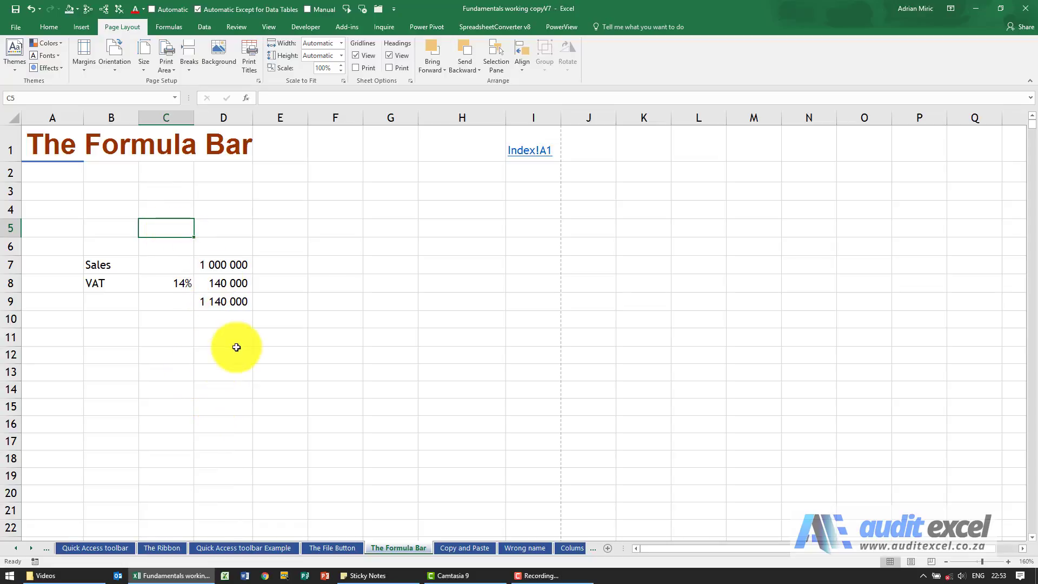
Step: Scroll the sheet down and type 12000
scroll(down, 3)
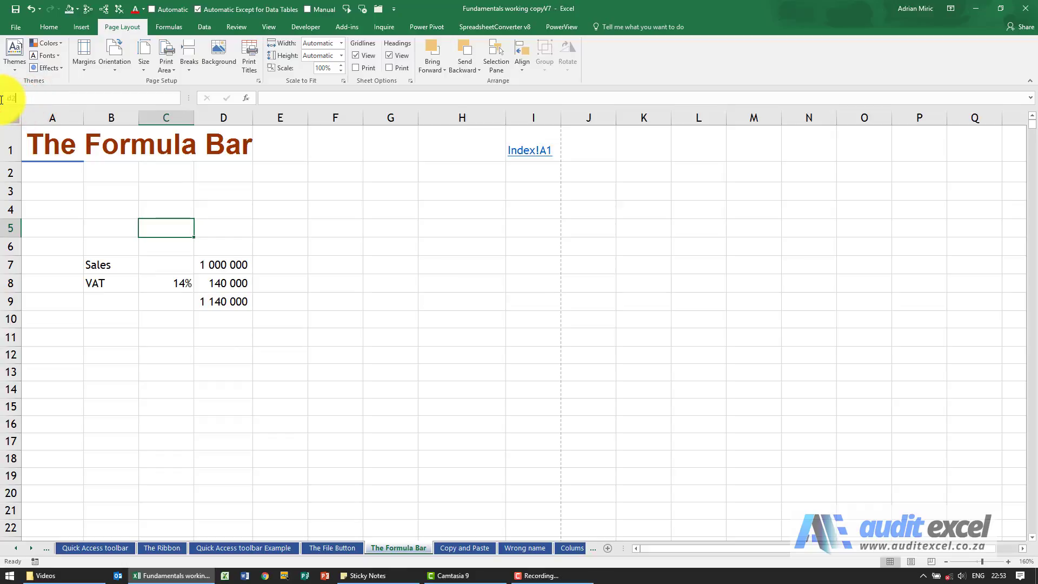
text(12000)
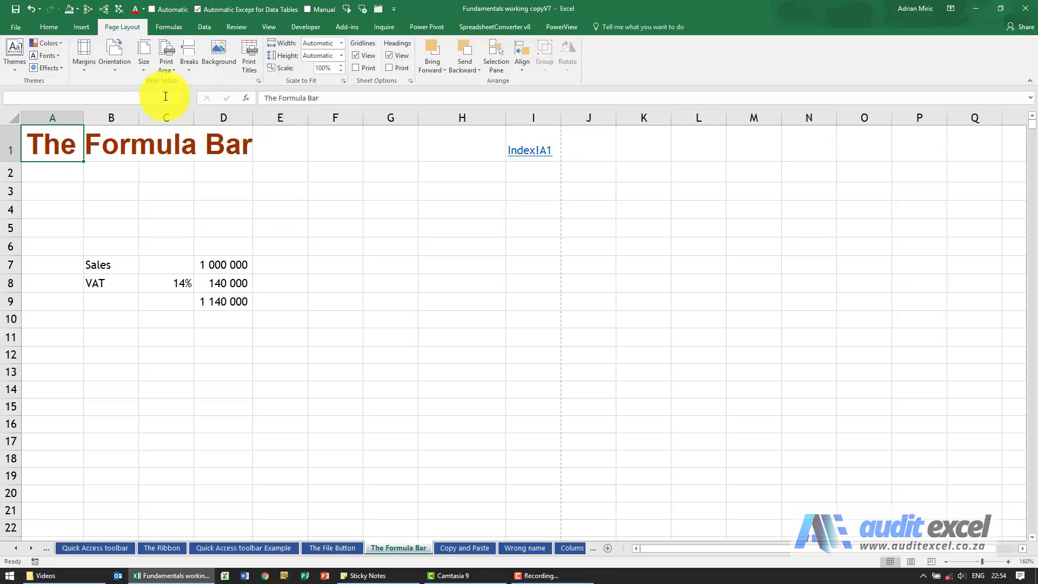
mouse_move(246, 98)
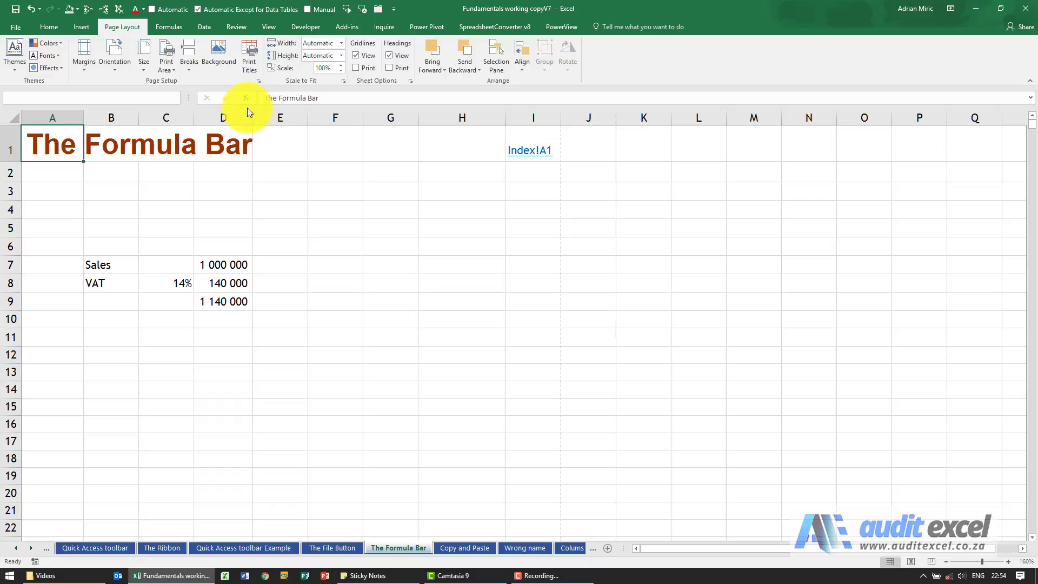
mouse_move(246, 103)
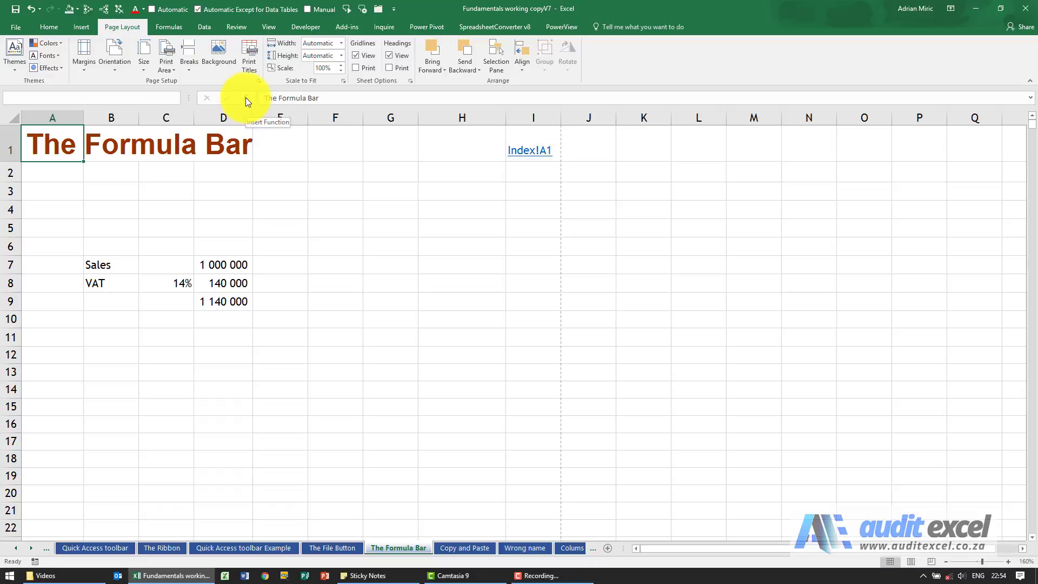